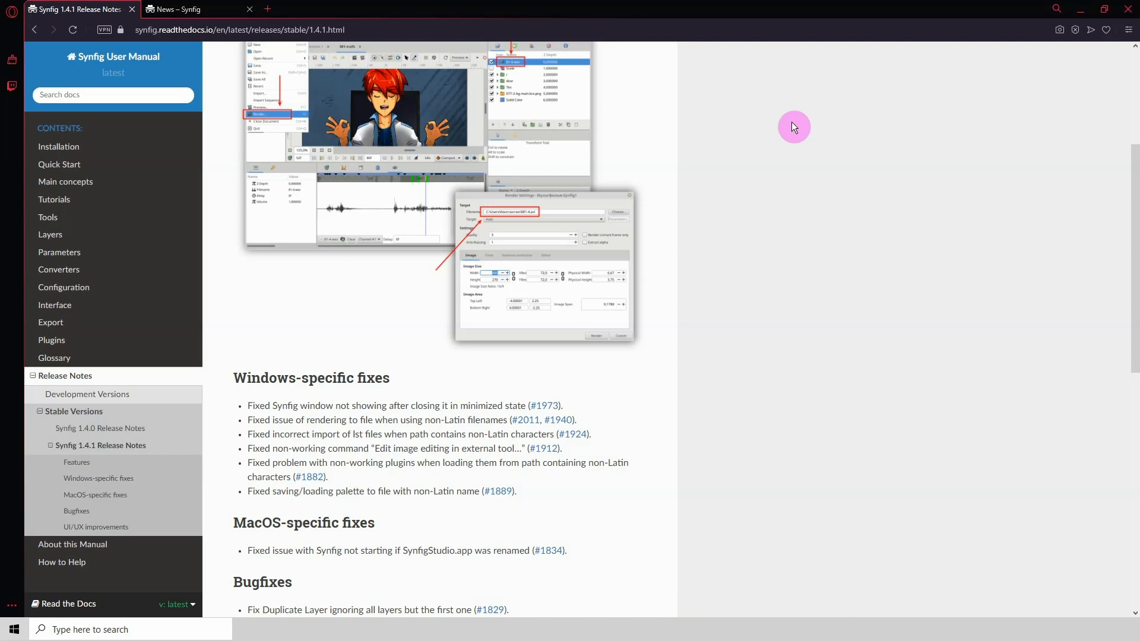
Skim the 1.4.1 release notes and switch to the Synfig website tab
{"action": "scroll", "scroll_direction": "up", "scroll_amount": 3}
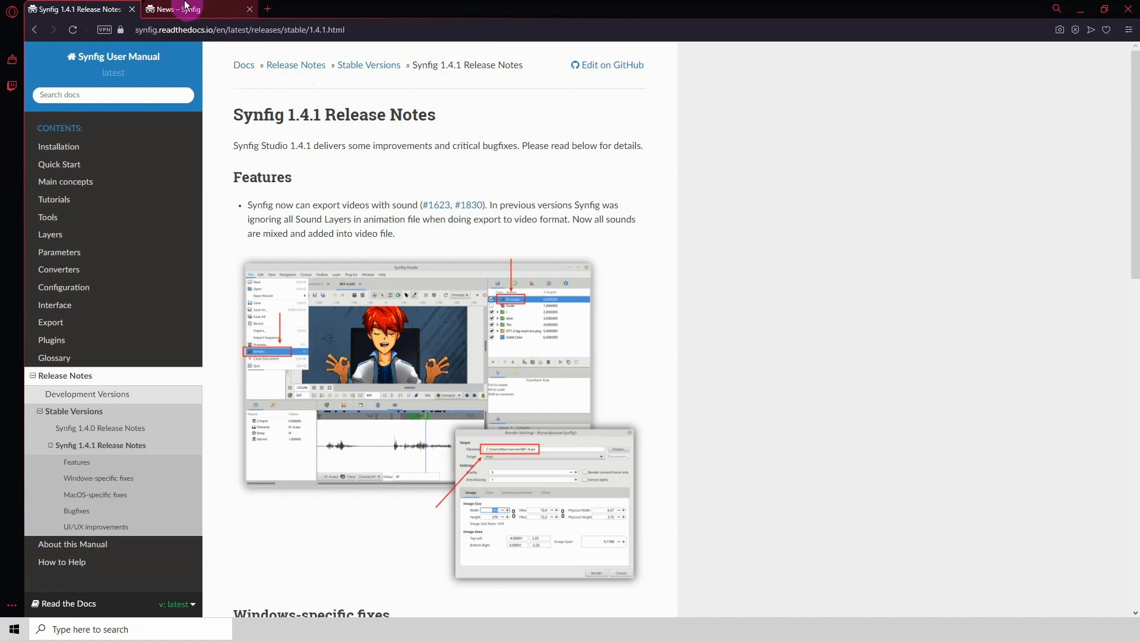
{"action": "left_click", "coordinate": [197, 9]}
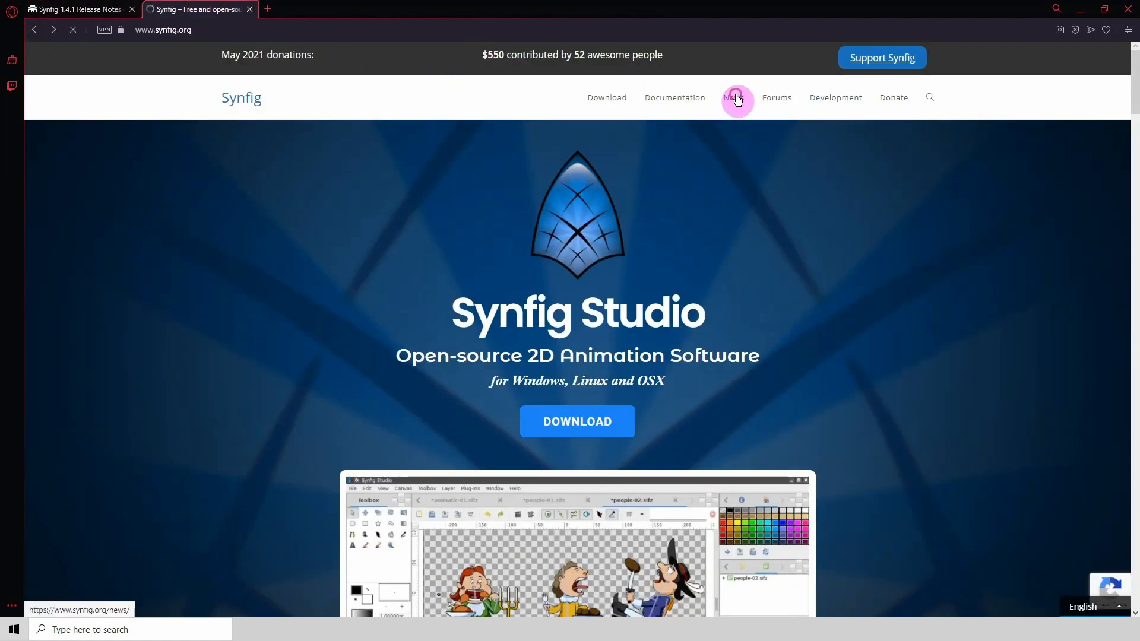
From News, reach the 'Synfig Studio 1.4.1 released' post and follow its Release Notes link
{"action": "left_click", "coordinate": [734, 97]}
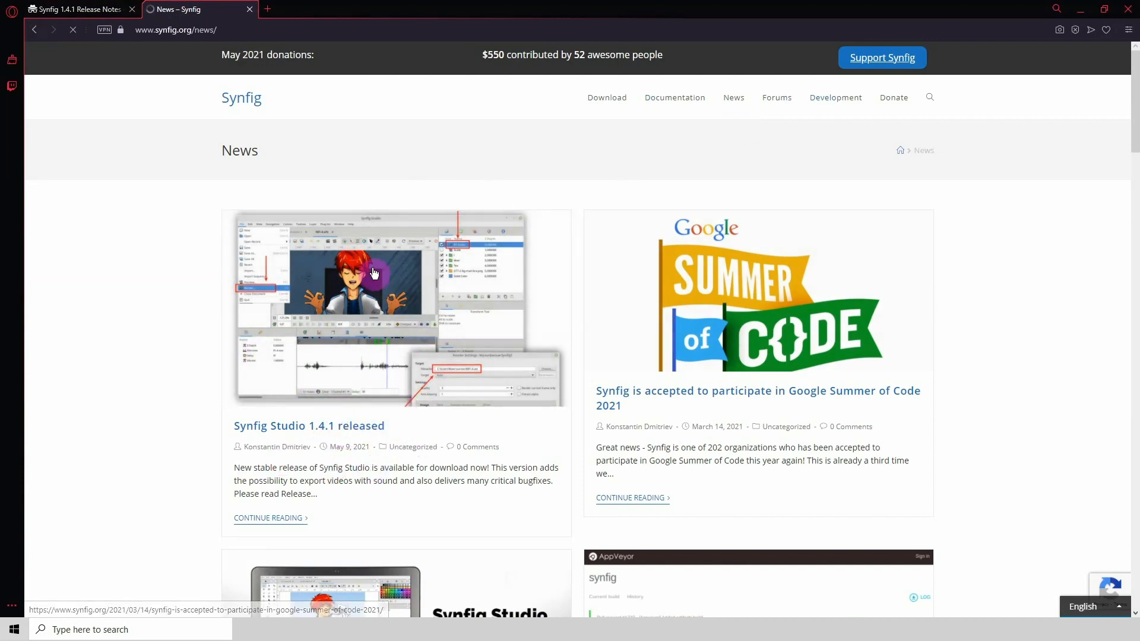
{"action": "left_click", "coordinate": [309, 425]}
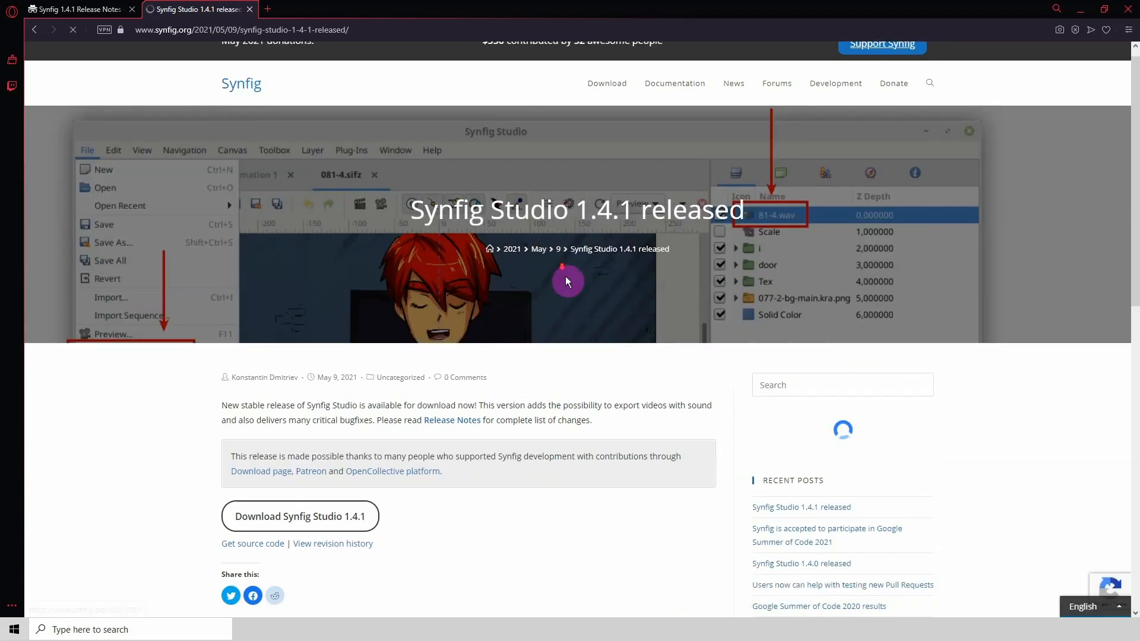
{"action": "scroll", "scroll_direction": "down", "scroll_amount": 3}
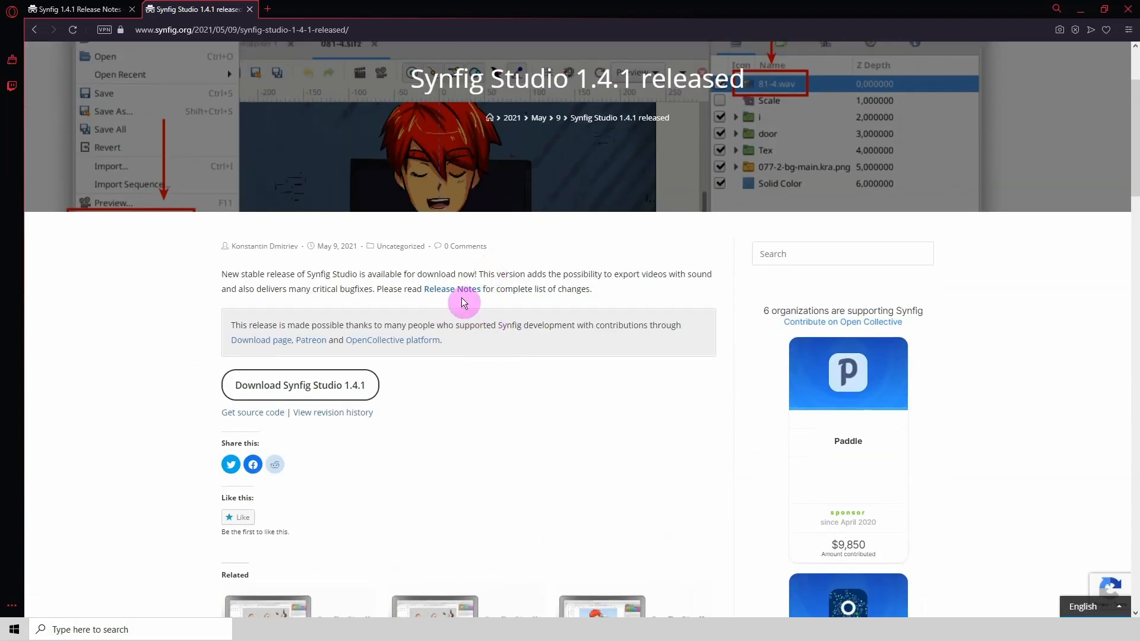
{"action": "left_click", "coordinate": [449, 289]}
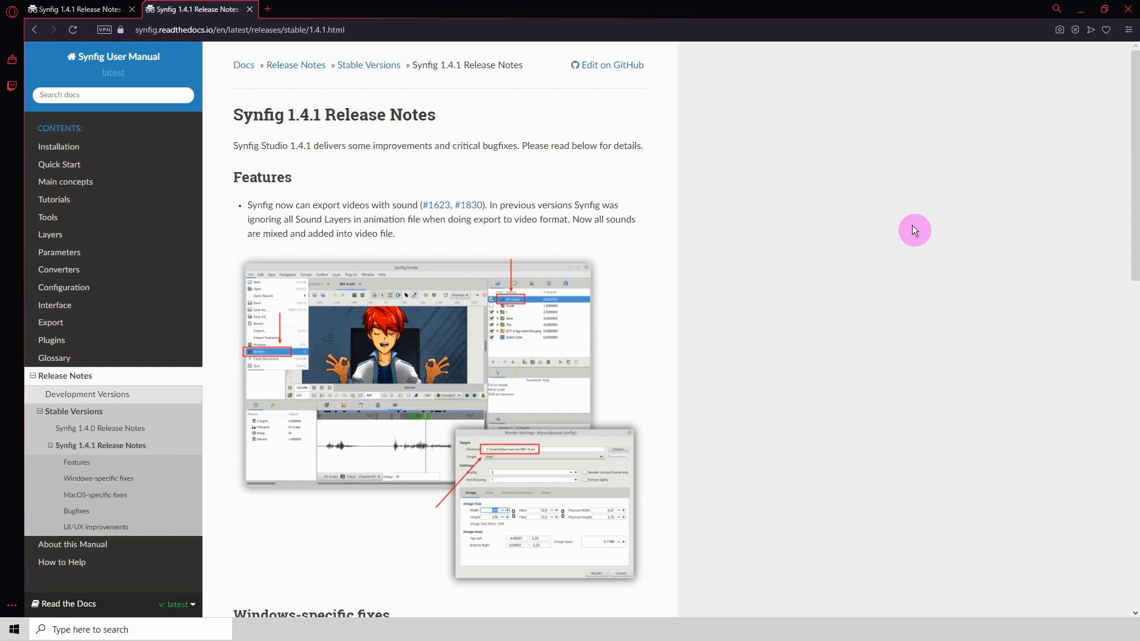
{"action": "scroll", "scroll_direction": "down", "scroll_amount": 3}
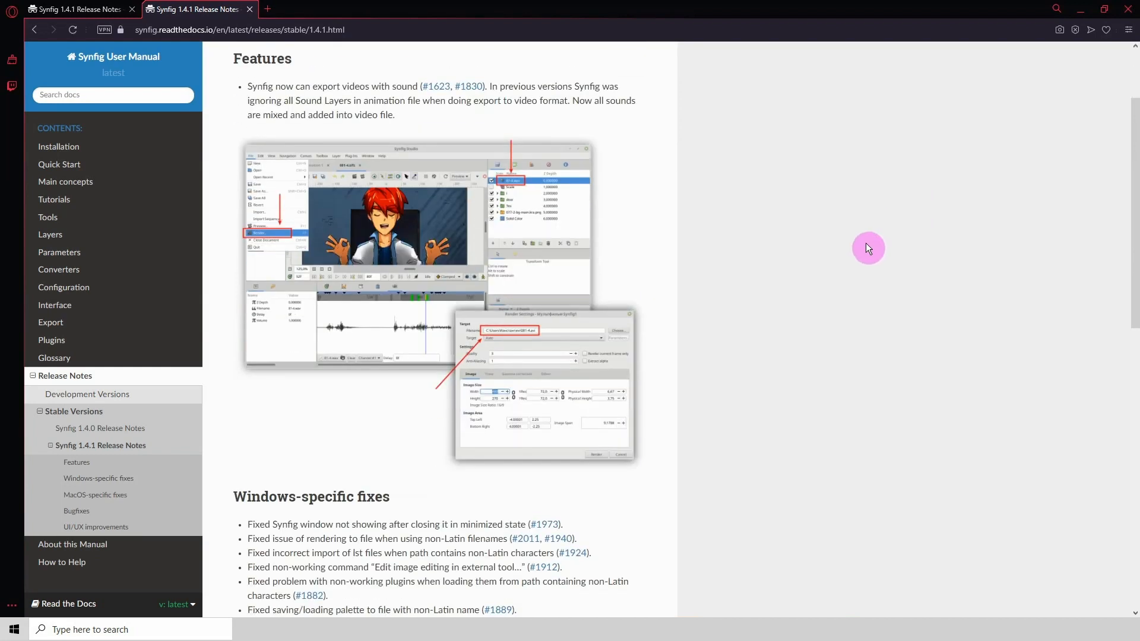
{"action": "scroll", "scroll_direction": "down", "scroll_amount": 3}
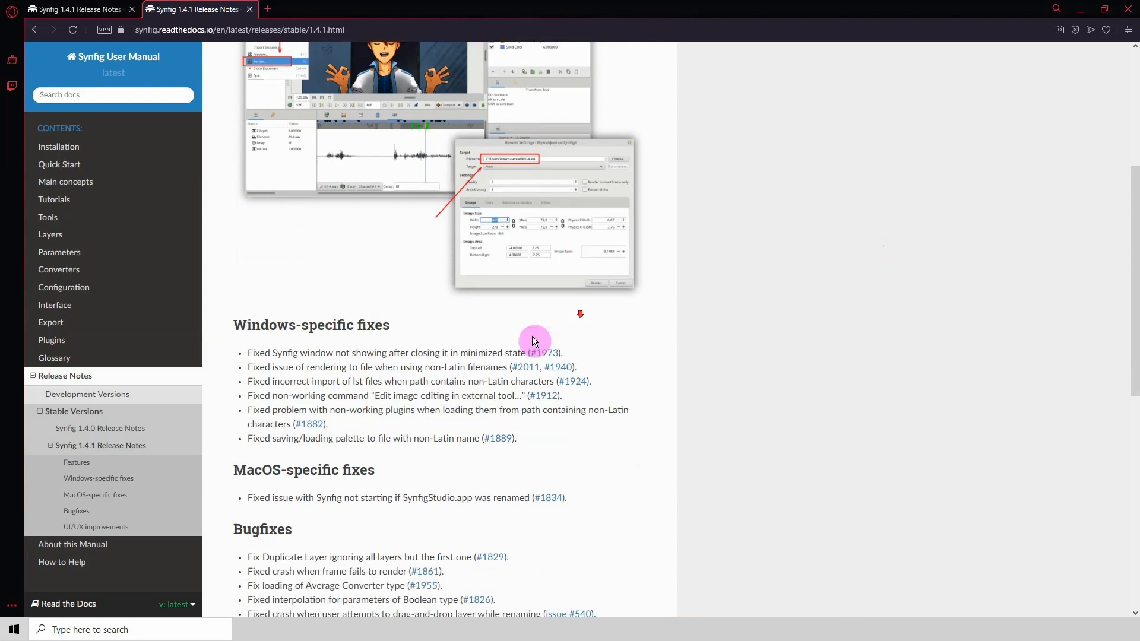
{"action": "scroll", "scroll_direction": "down", "scroll_amount": 3}
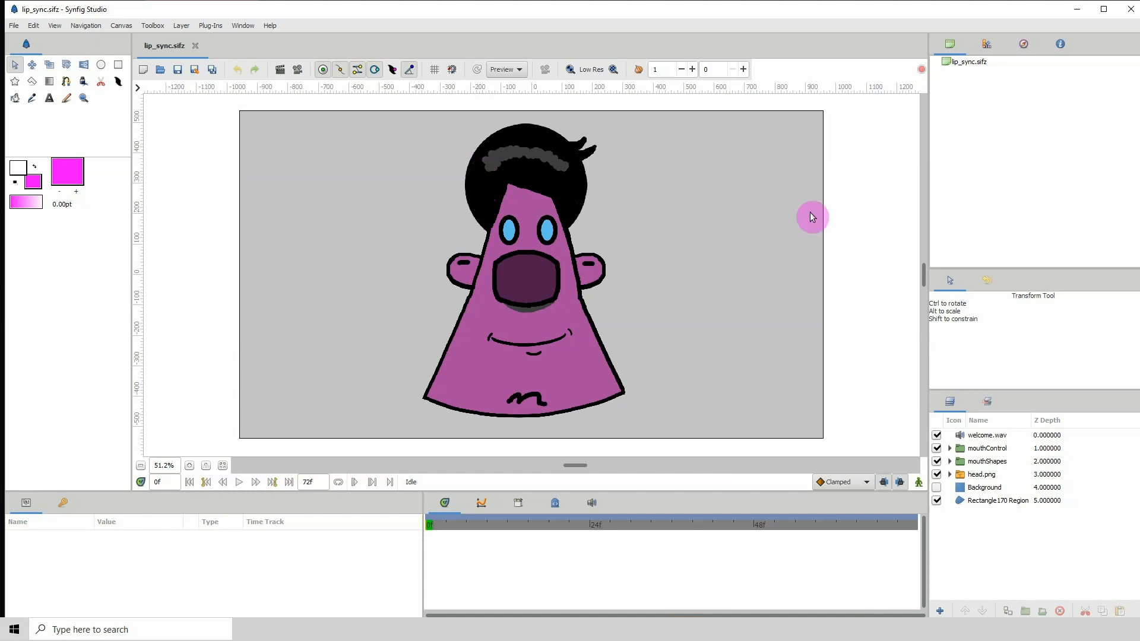
{"action": "mouse_move", "coordinate": [555, 15]}
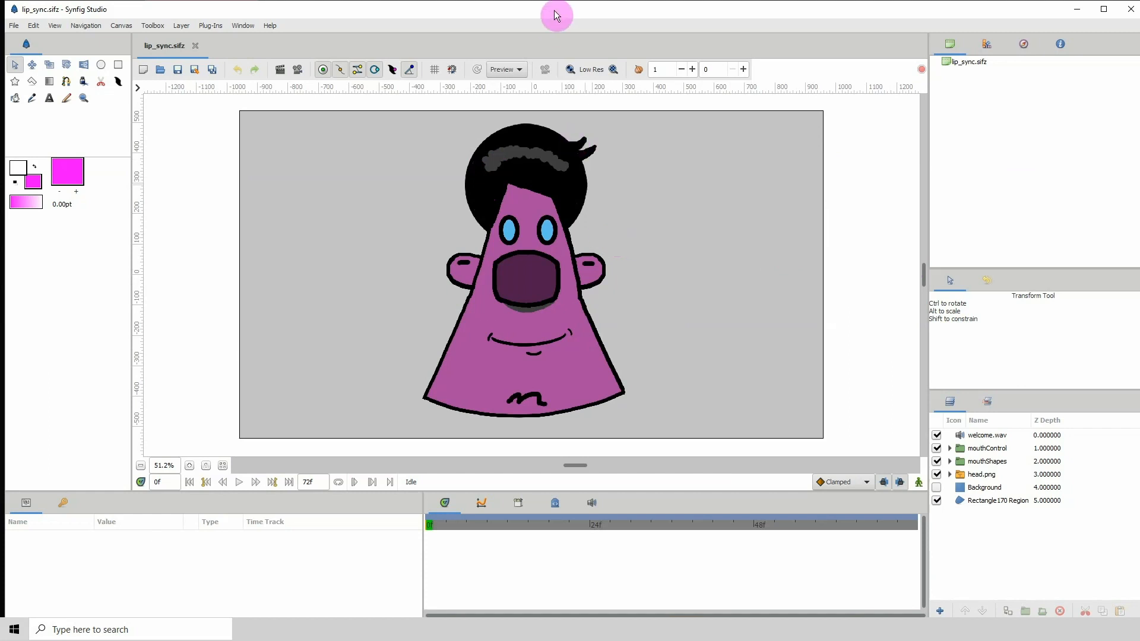
Move the playhead near frame 8 and show the welcome.wav sound layer's parameters
{"action": "left_click", "coordinate": [544, 524]}
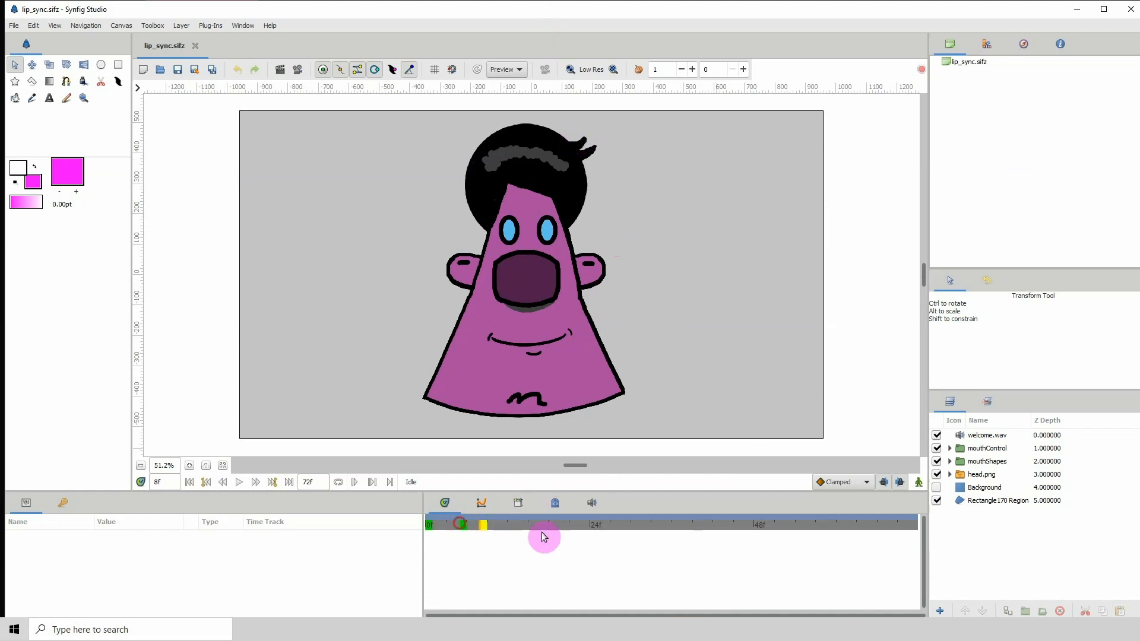
{"action": "left_click", "coordinate": [987, 435]}
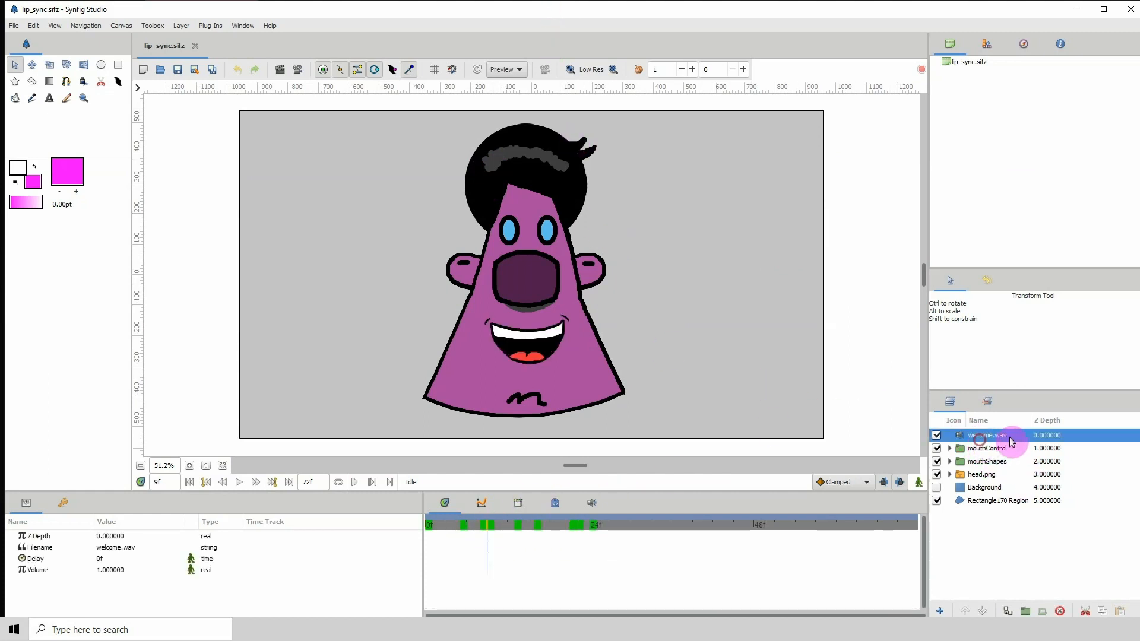
{"action": "right_click", "coordinate": [990, 435]}
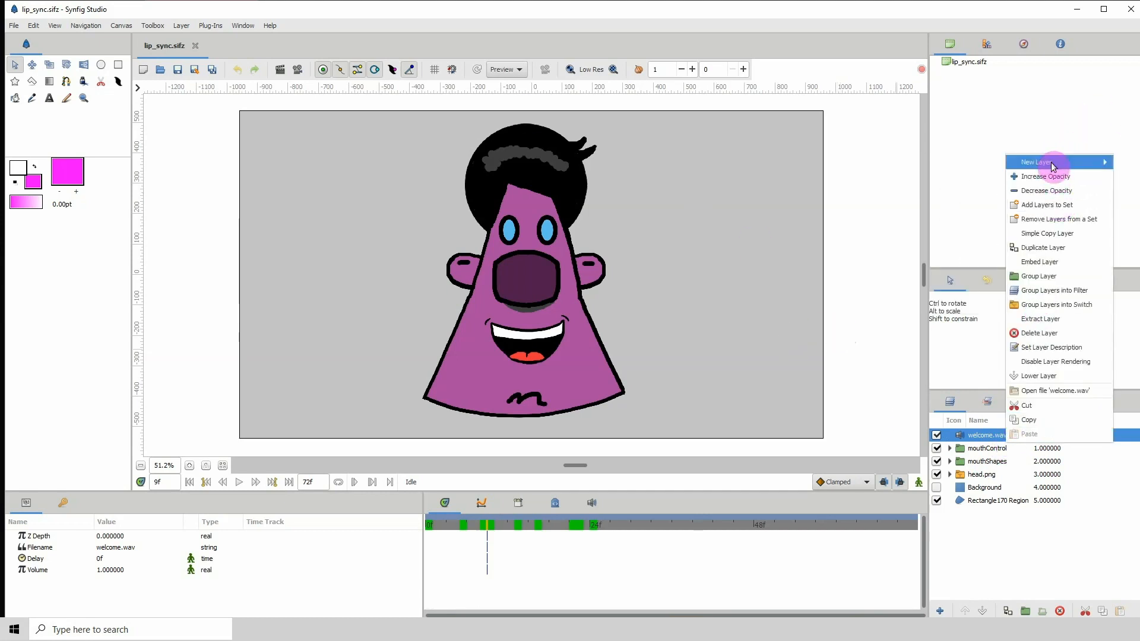
{"action": "mouse_move", "coordinate": [951, 262]}
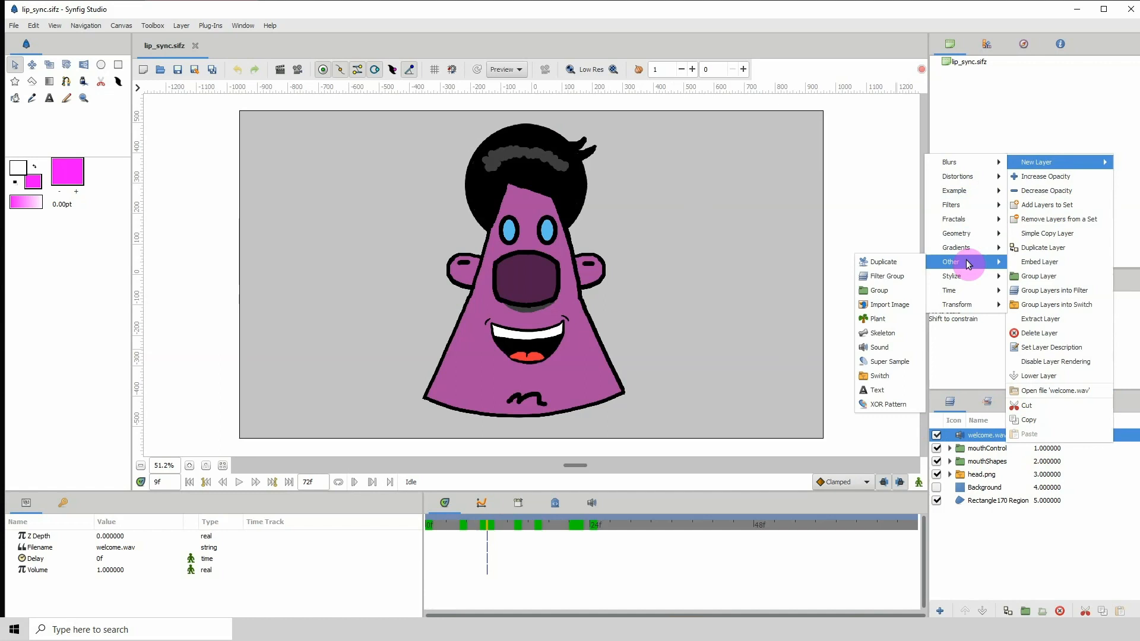
{"action": "mouse_move", "coordinate": [880, 348]}
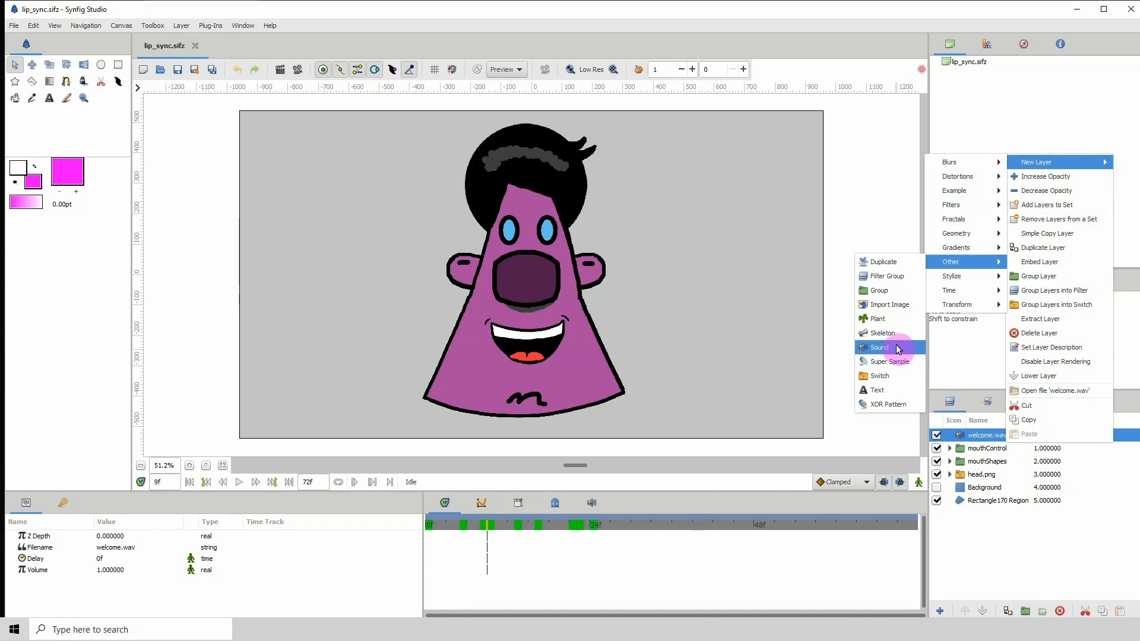
{"action": "left_click", "coordinate": [880, 347]}
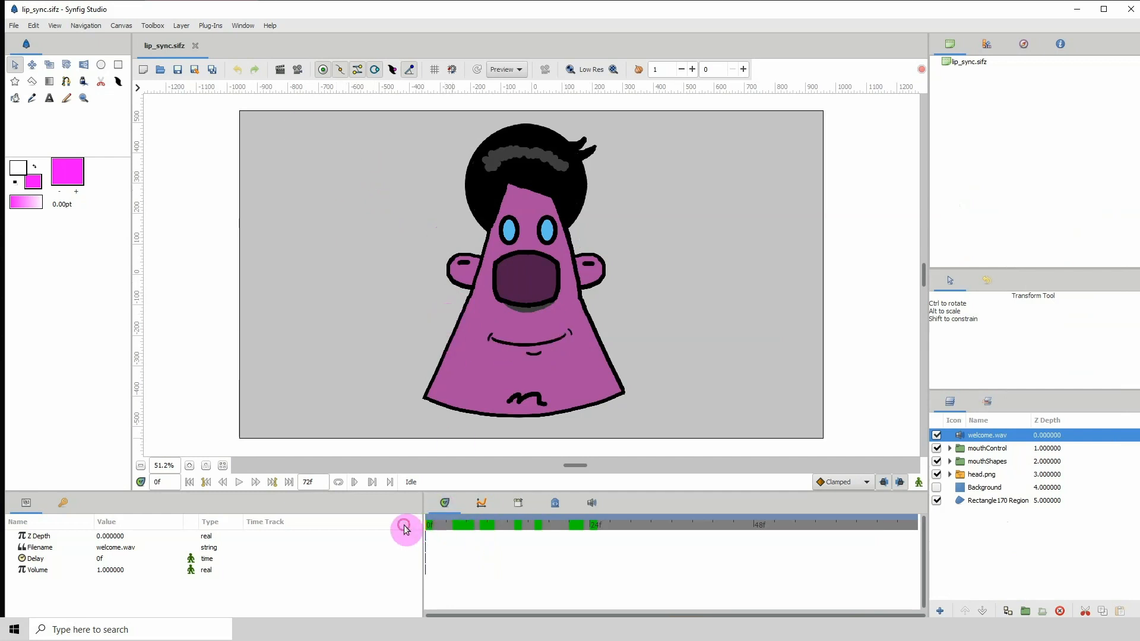
{"action": "left_click", "coordinate": [239, 482]}
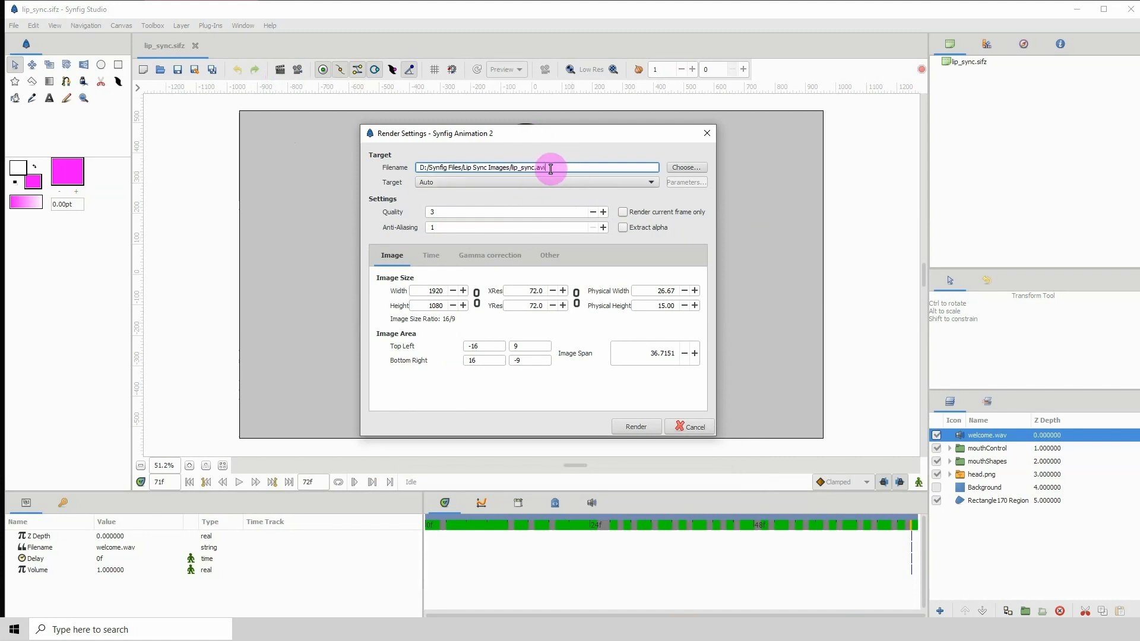
{"action": "mouse_move", "coordinate": [665, 193]}
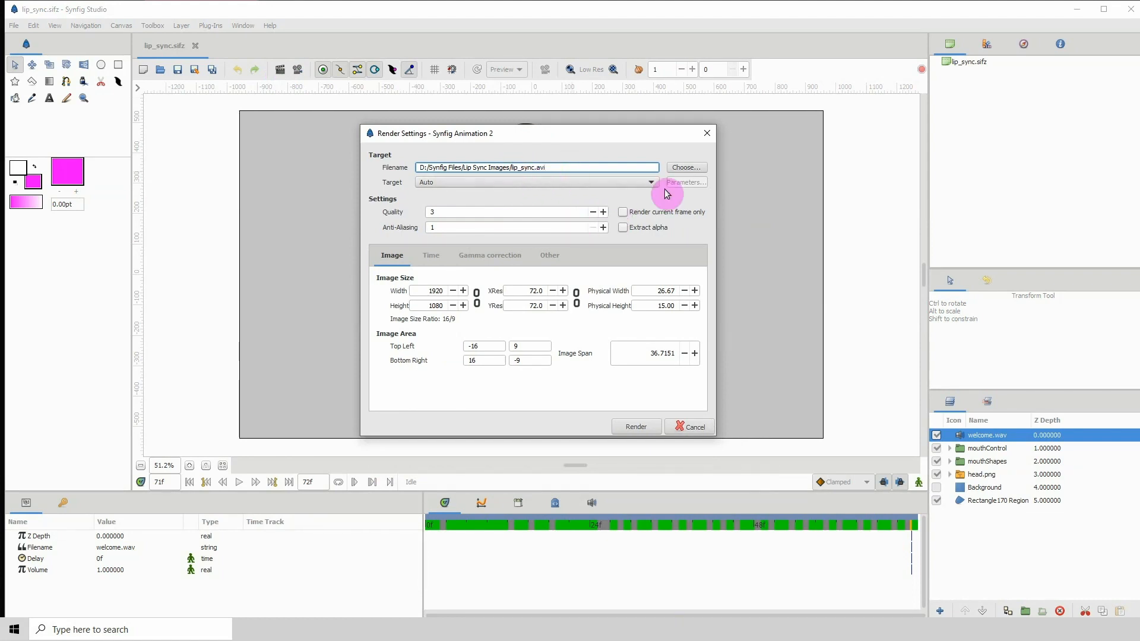
Set the render output folder to Desktop and render lip_sync.avi with its sound
{"action": "left_click", "coordinate": [684, 167]}
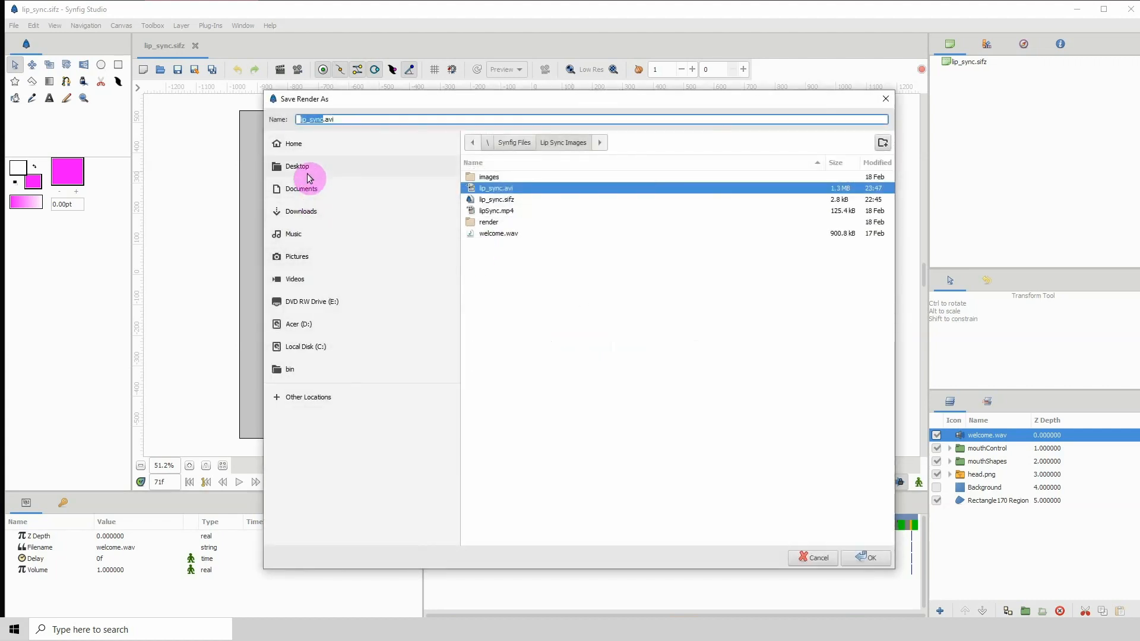
{"action": "left_click", "coordinate": [297, 167]}
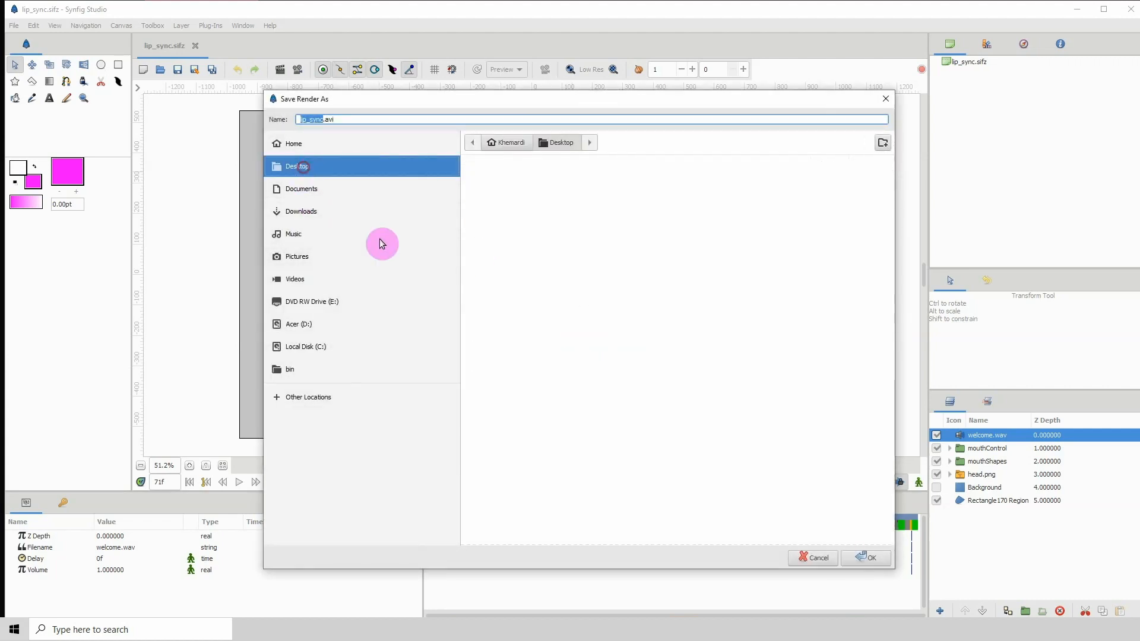
{"action": "left_click", "coordinate": [865, 558]}
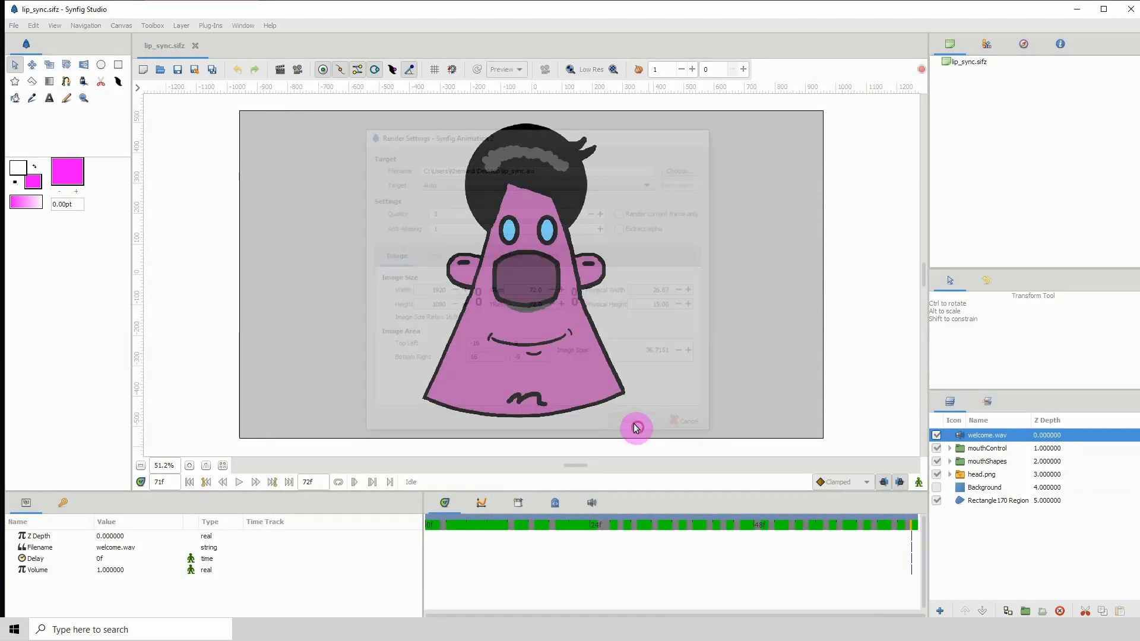
{"action": "left_click", "coordinate": [637, 424]}
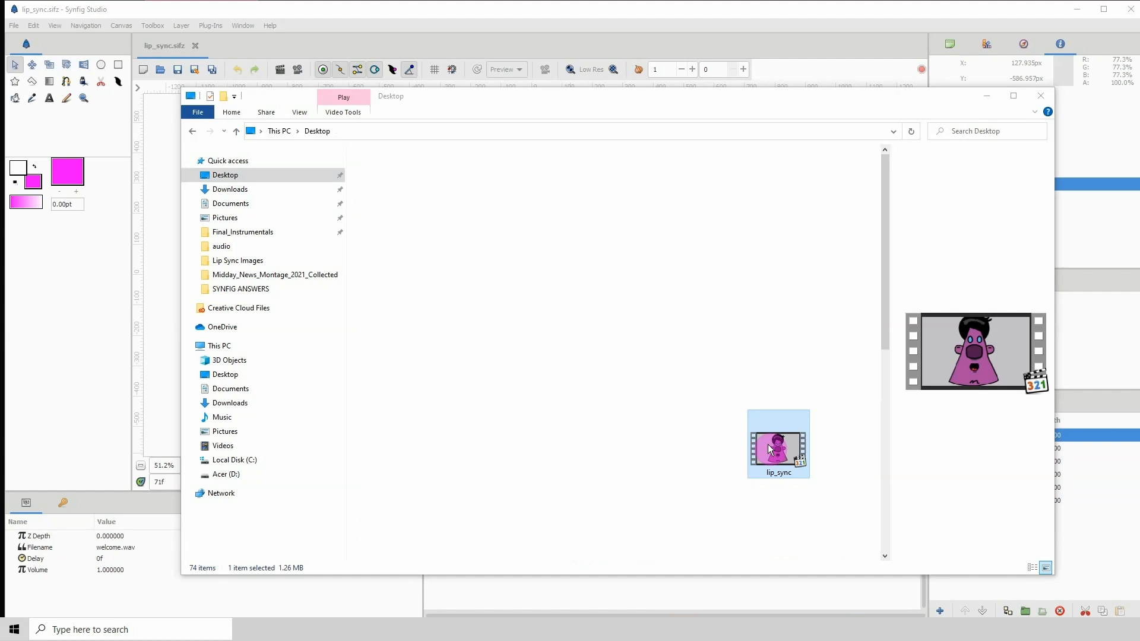
Play the rendered lip_sync video from the Desktop folder
{"action": "double_click", "coordinate": [777, 443]}
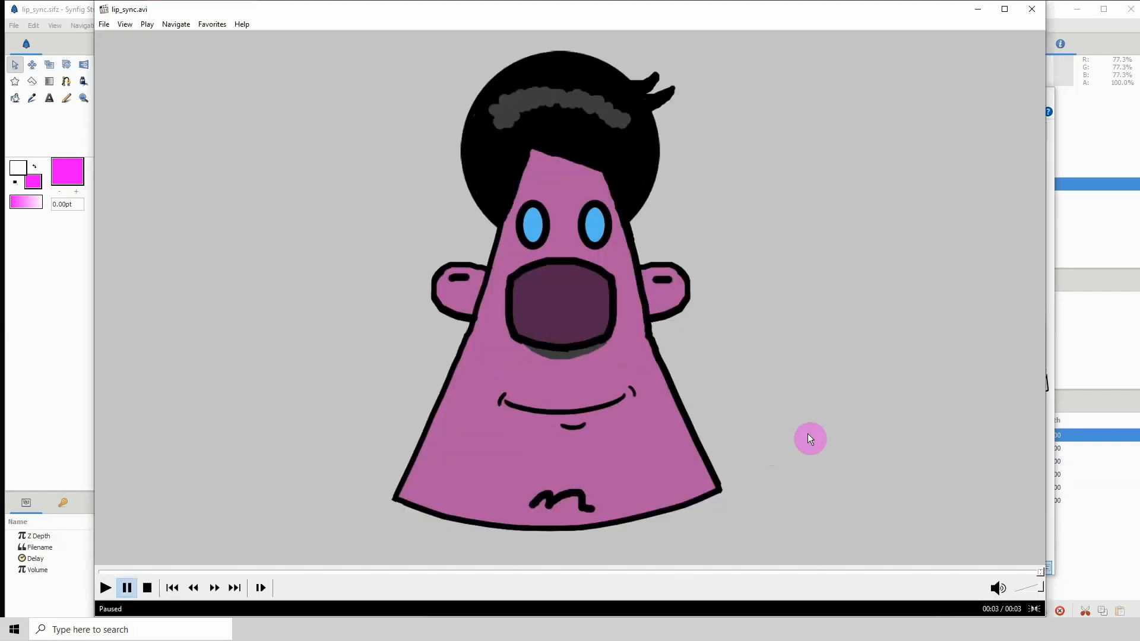
Replay lip_sync.avi from the start through to its 0:03 end
{"action": "left_click", "coordinate": [125, 588]}
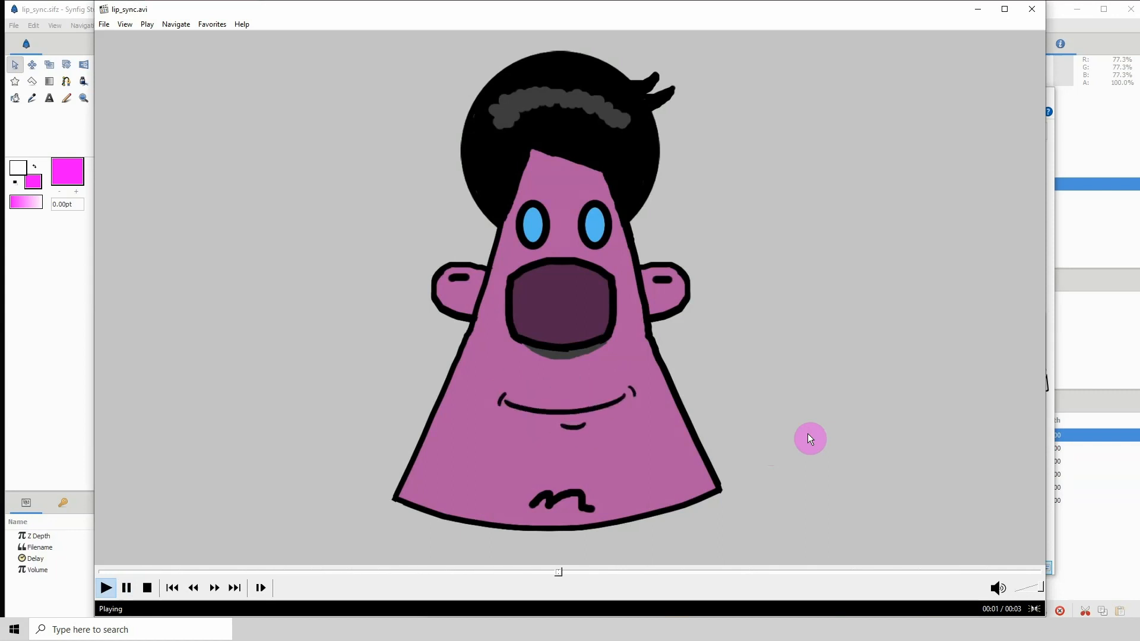
{"action": "left_click", "coordinate": [126, 588]}
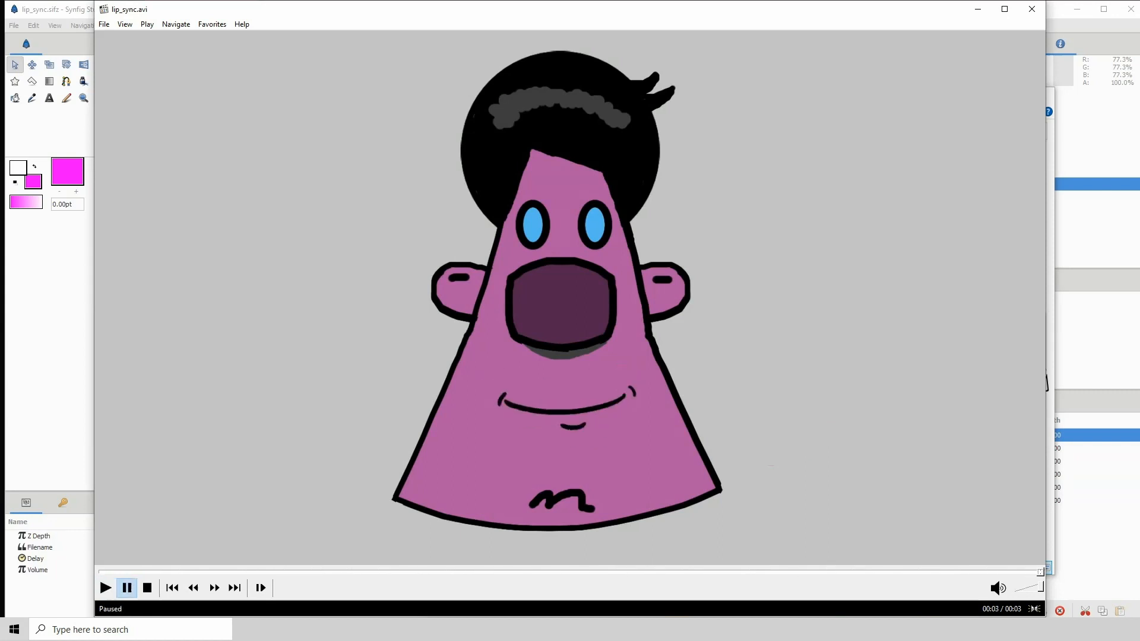